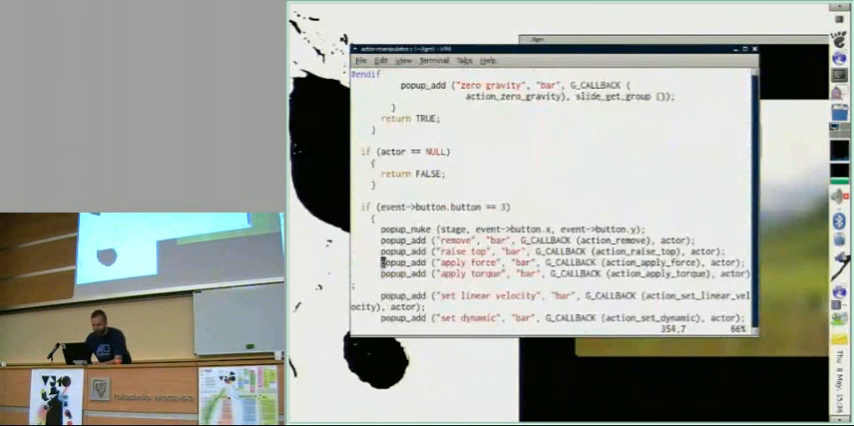
Scroll down through the source file toward the actor_manipulator_press function.
scroll(down, 3)
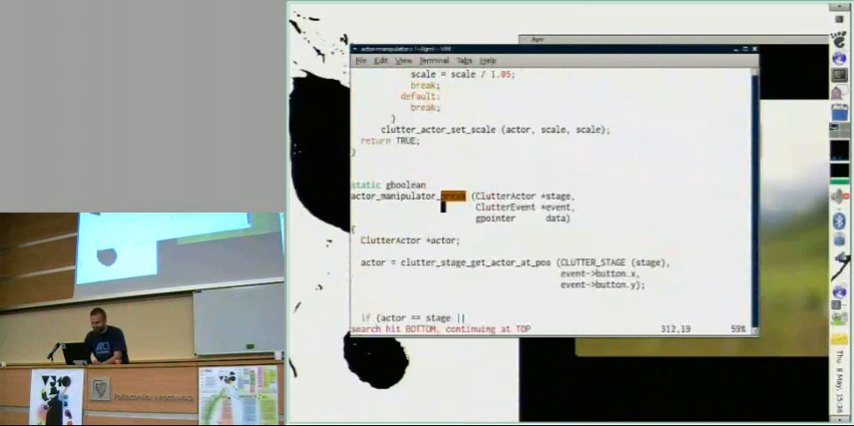
scroll(down, 3)
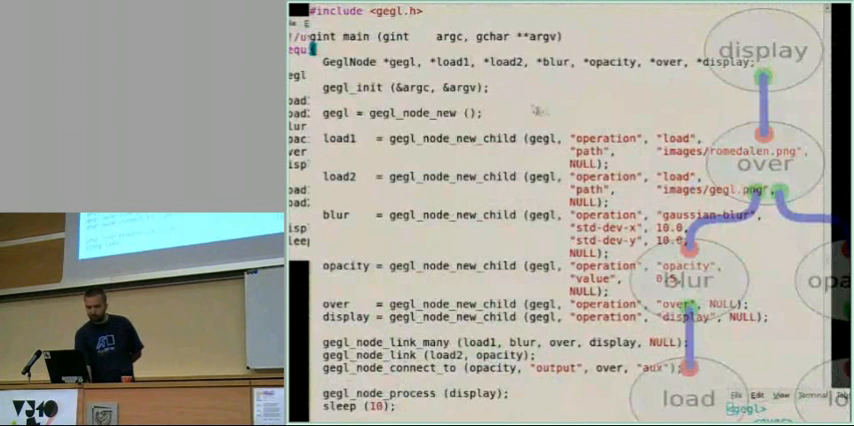
Scroll to the gegl.h example linking load, blur, opacity, over and display nodes.
scroll(down, 3)
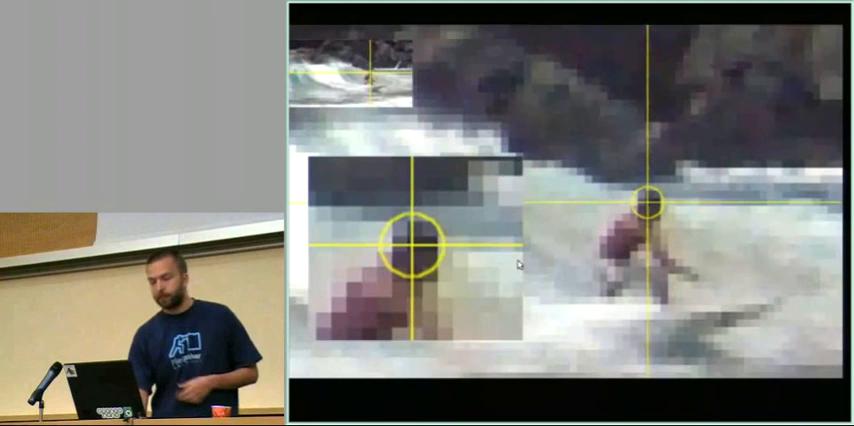
key(Right)
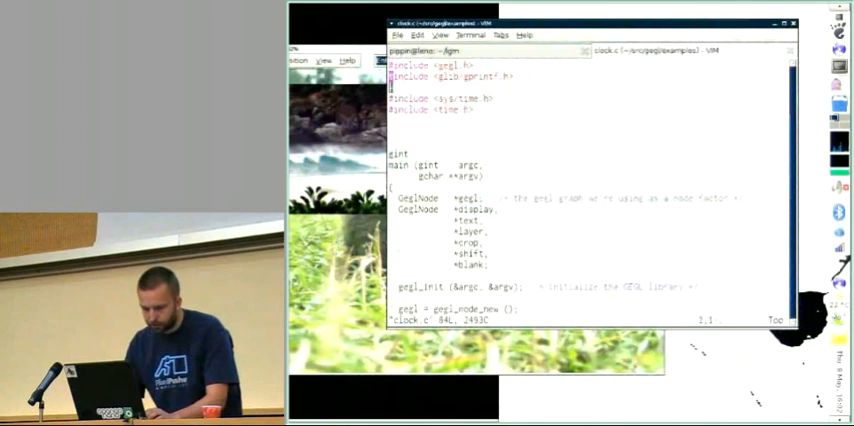
Scroll down through the main function of clock.c.
scroll(down, 3)
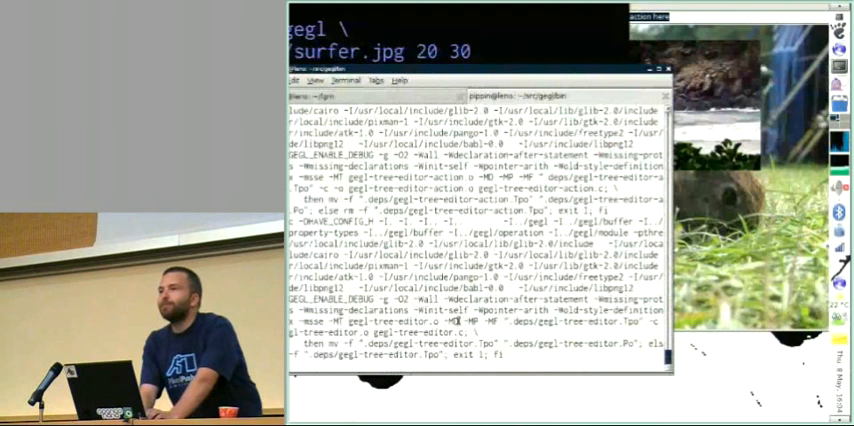
Scroll the terminal as the gegl-tree-editor sources compile.
scroll(down, 3)
text(./gegl-paint /tmp/buf.gegl)
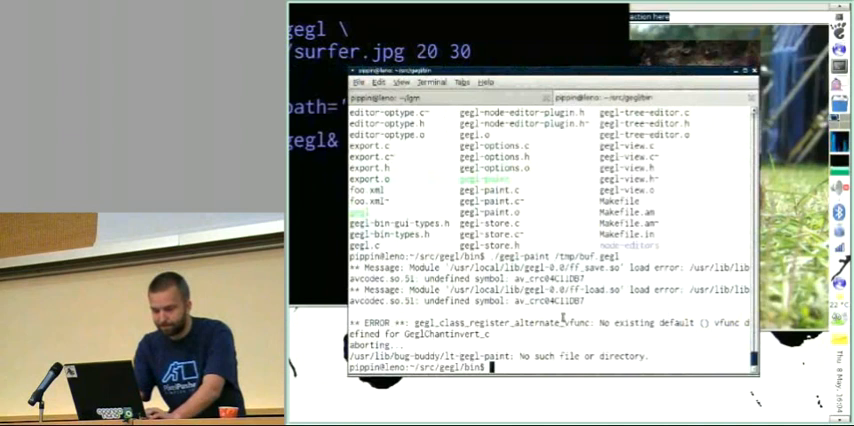
Run ./autogen.sh to regenerate the build setup after gegl-paint aborts.
text(./autogen.sh)
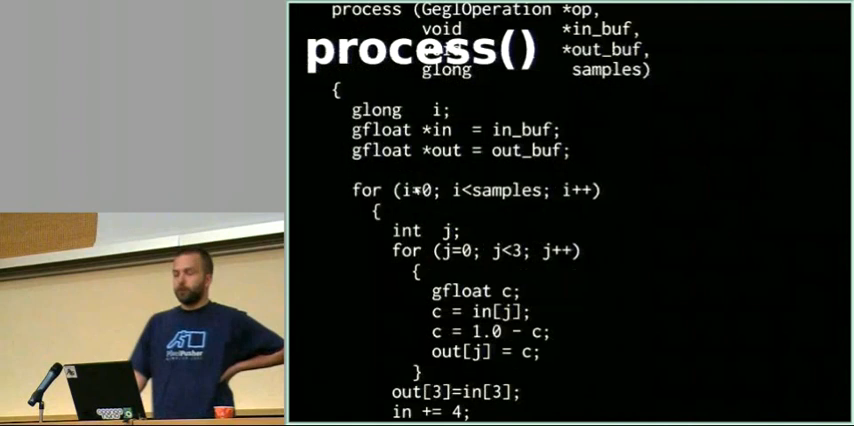
Scroll into the inner loop over samples that inverts the three colour channels.
scroll(down, 3)
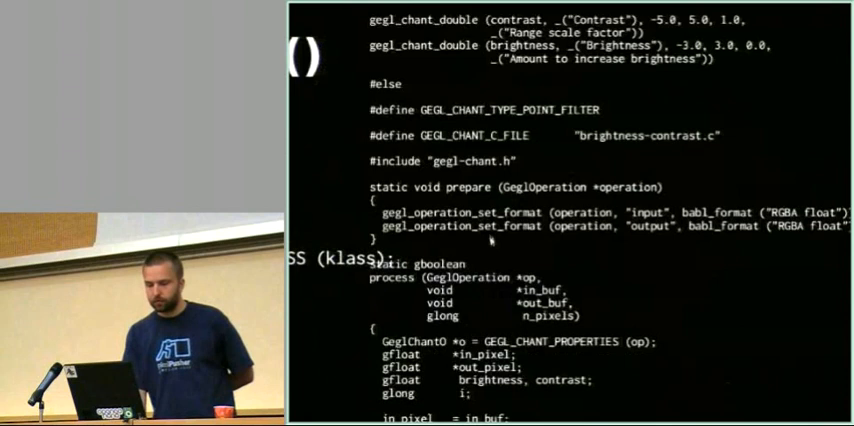
Scroll from the includes past prepare() to the contrast and brightness for-loop in process().
scroll(down, 3)
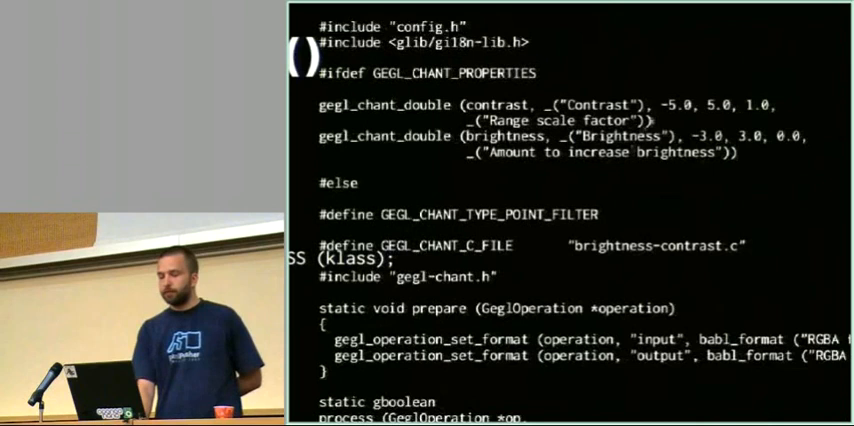
scroll(down, 3)
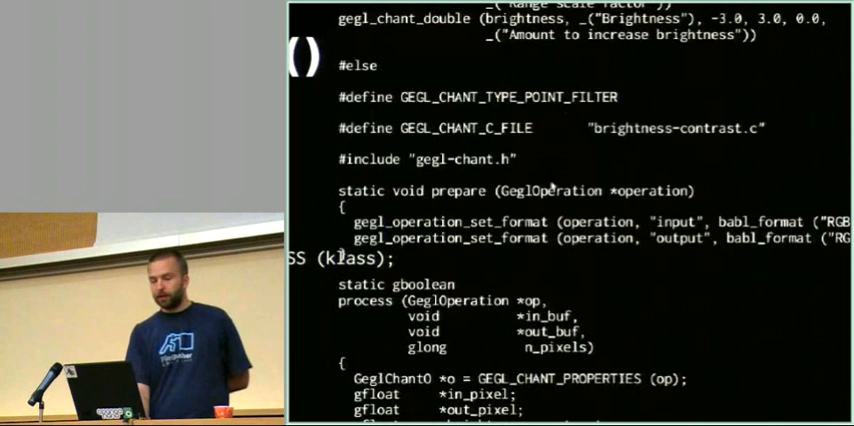
scroll(down, 3)
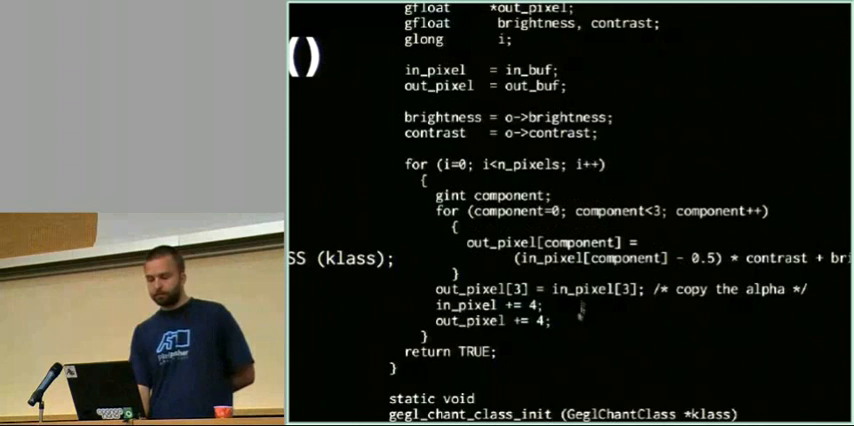
scroll(down, 3)
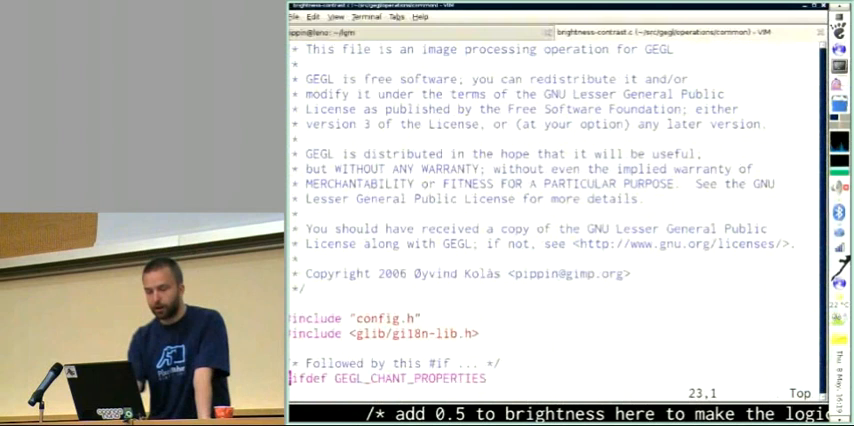
Scroll down from the license header of brightness-contrast.c.
scroll(down, 3)
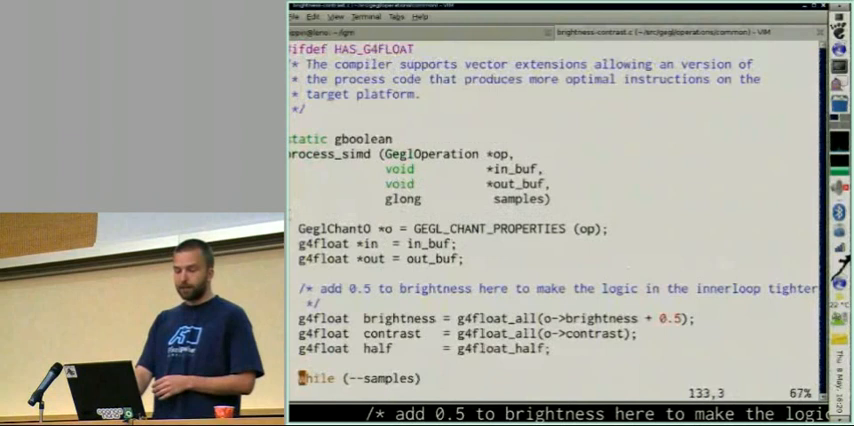
Scroll between process_simd and the scalar per-component brightness-contrast loop.
scroll(down, 3)
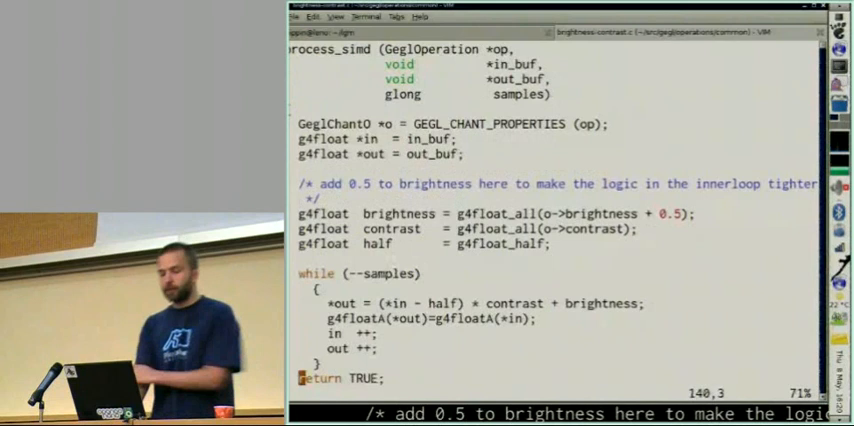
scroll(down, 3)
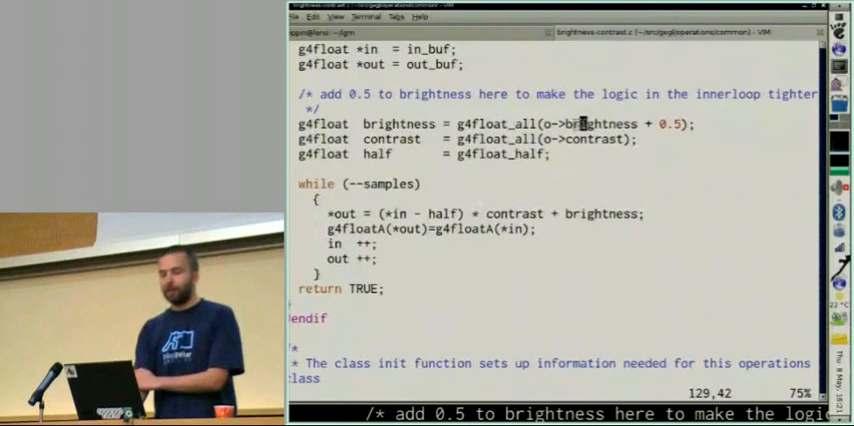
mouse_move(547, 139)
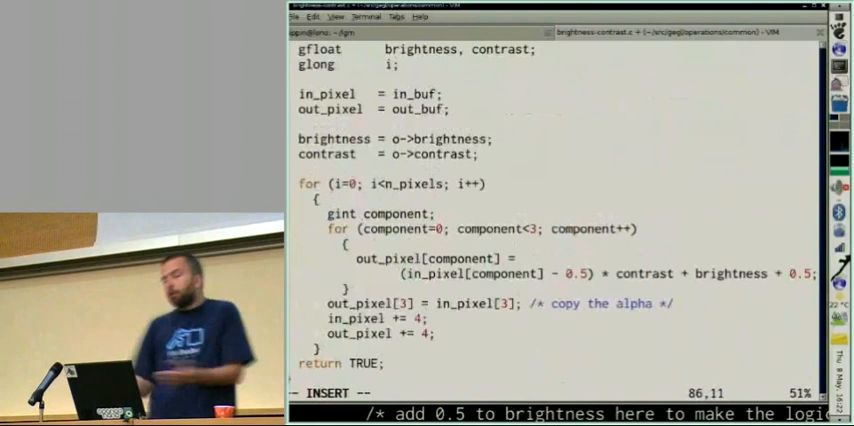
Scroll down past the SIMD loop to gegl_chant_class_init, which overrides prepare.
scroll(down, 3)
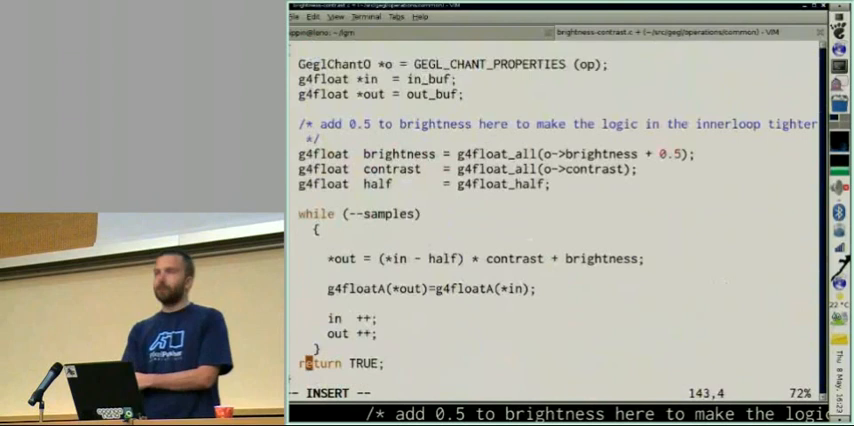
scroll(down, 3)
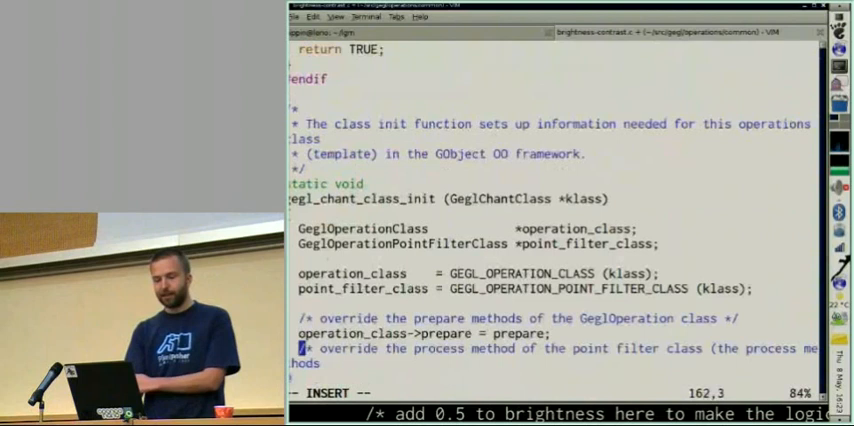
scroll(down, 3)
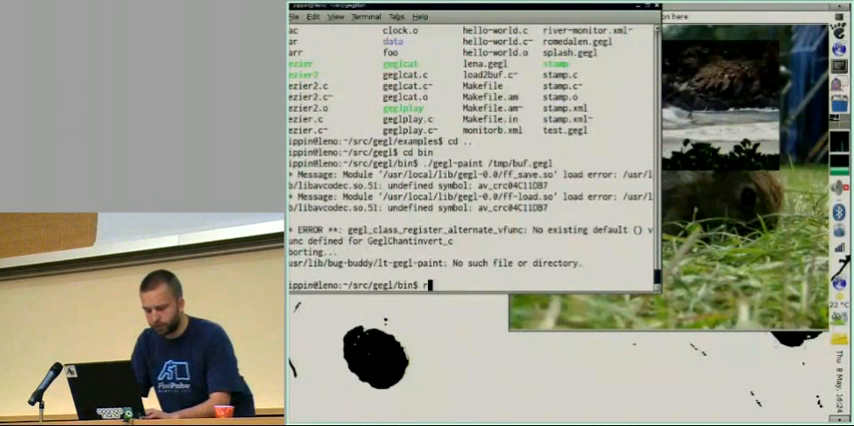
Remove the previously installed GEGL files with rm -rf /usr/local/.
text(rm -rf /usr/local/)
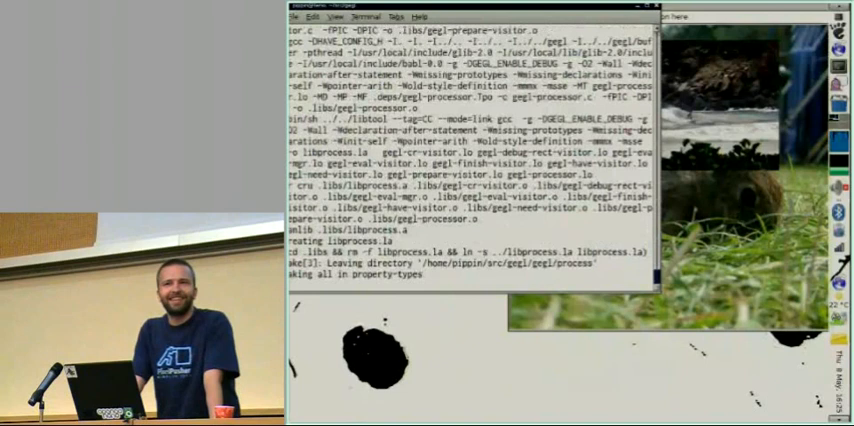
Scroll down through the make output as the examples and docs gallery build.
scroll(down, 3)
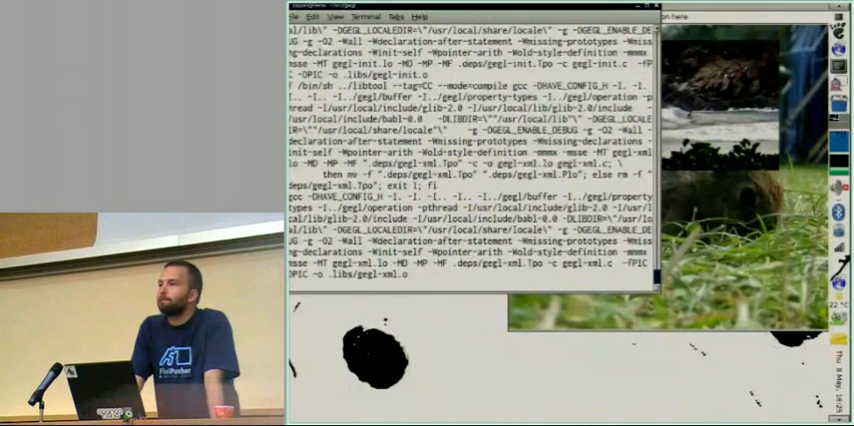
scroll(down, 3)
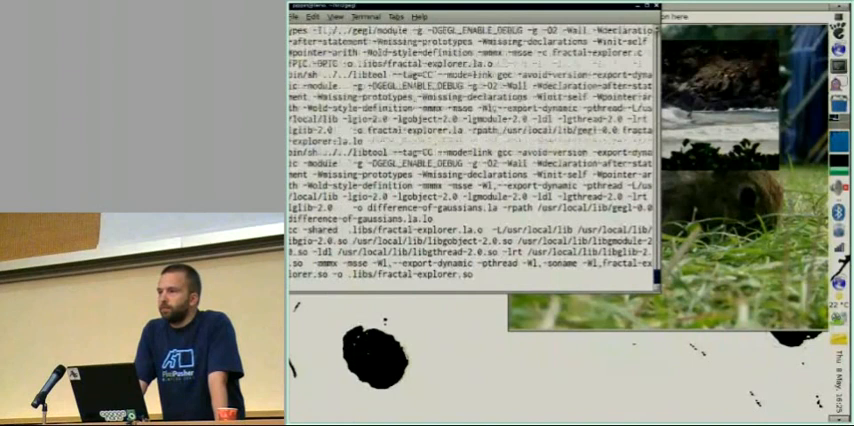
scroll(down, 3)
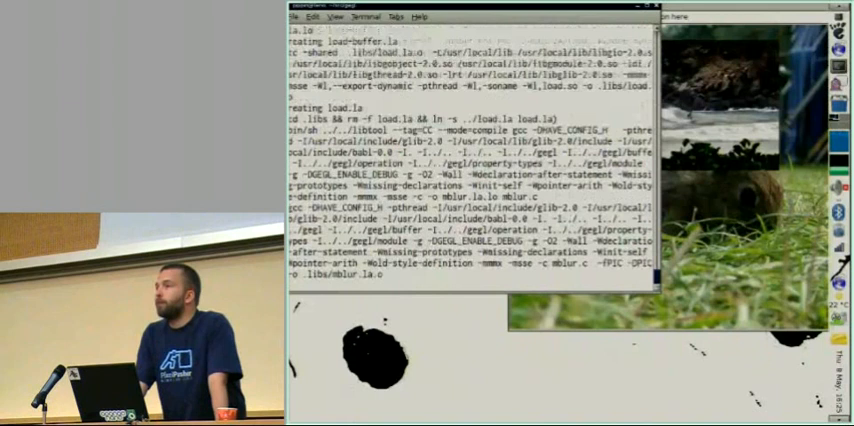
scroll(down, 3)
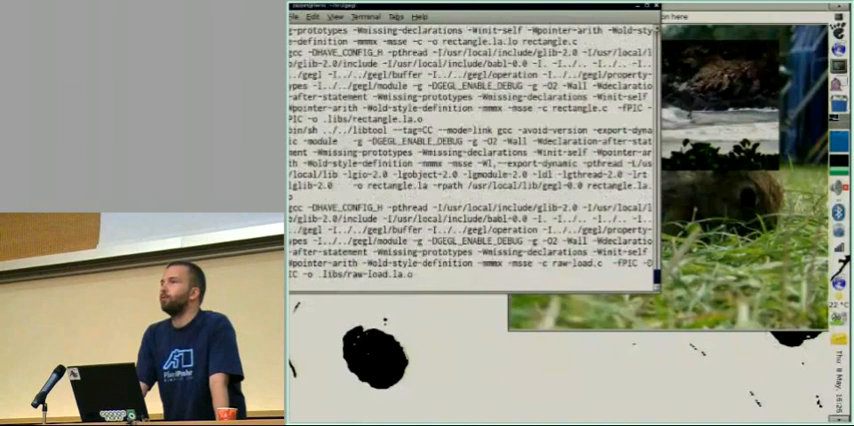
scroll(down, 3)
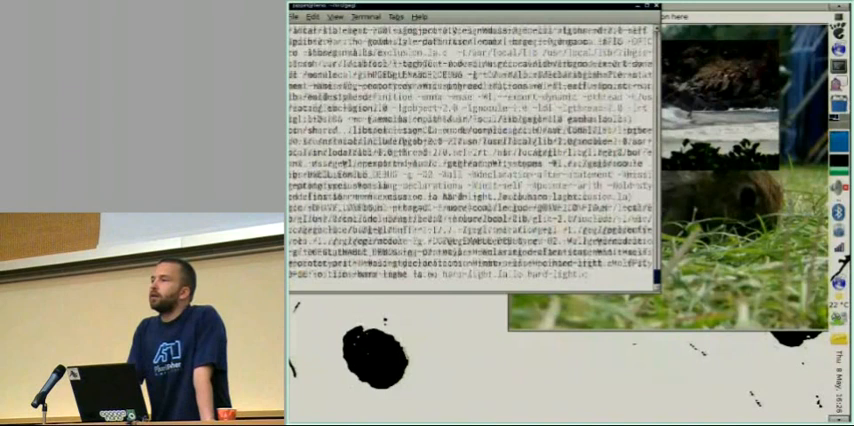
scroll(down, 3)
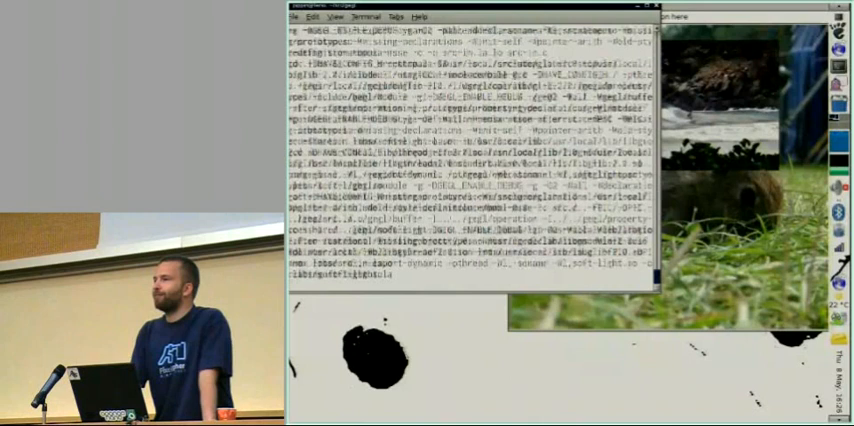
scroll(down, 3)
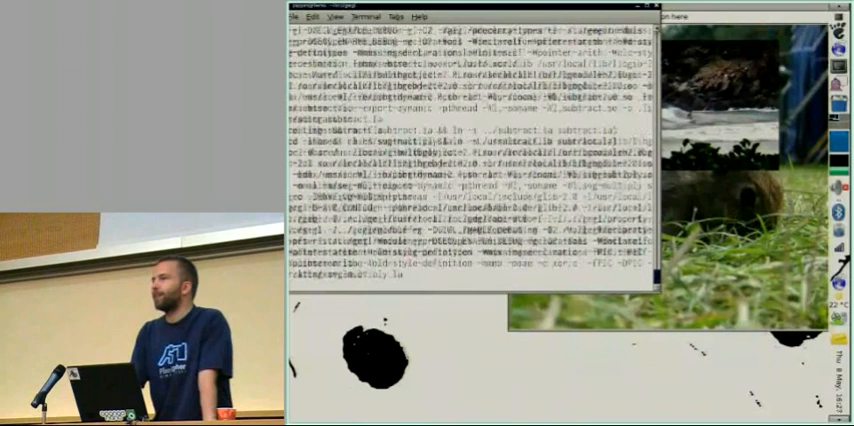
scroll(down, 3)
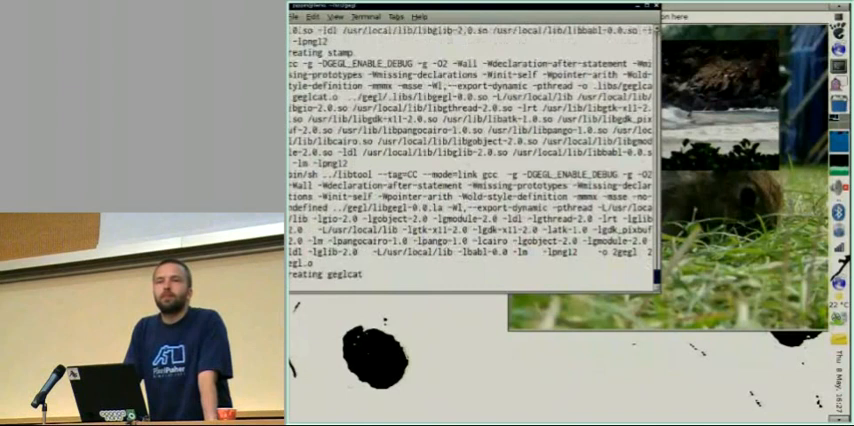
scroll(down, 3)
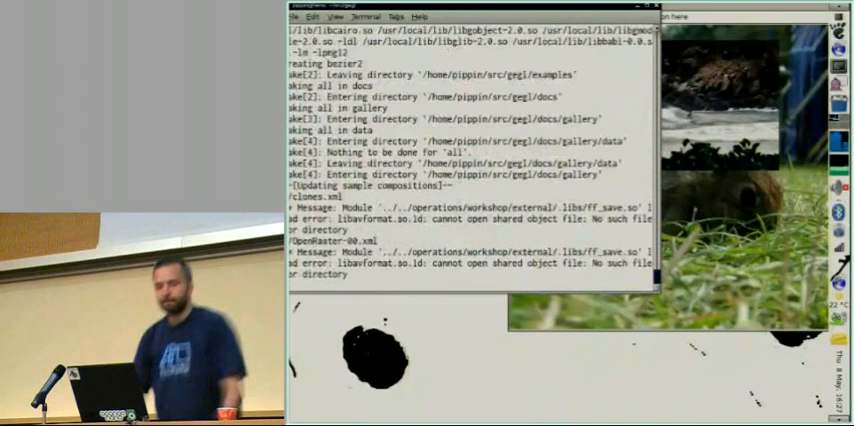
scroll(down, 3)
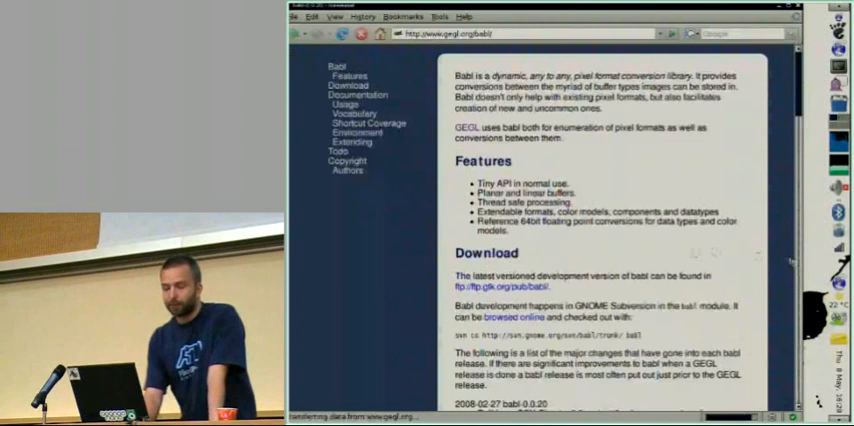
Scroll the babl homepage down past Features and Download to the Usage section.
scroll(down, 3)
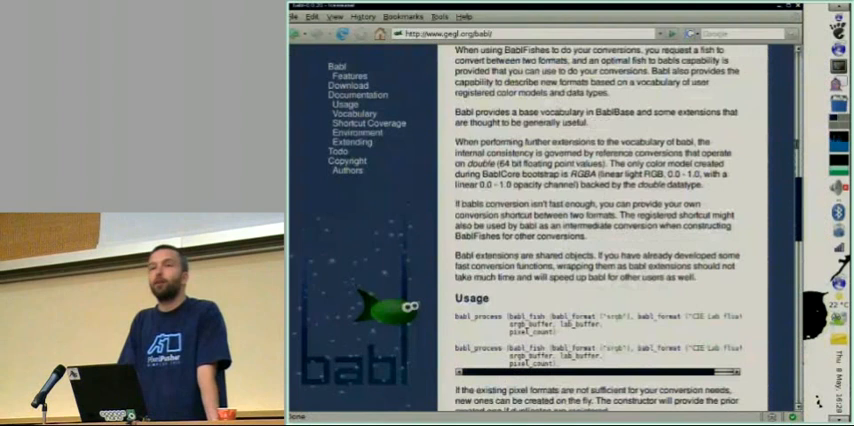
scroll(down, 3)
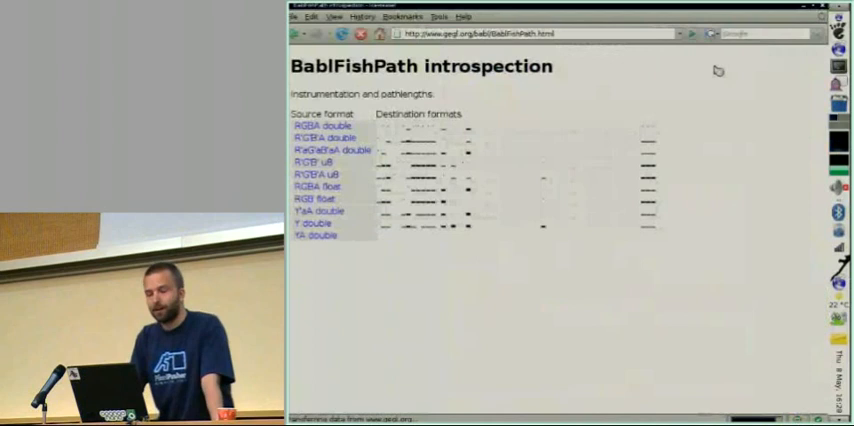
Follow the BablFishPath link and scroll into the source/destination format matrix.
click(318, 163)
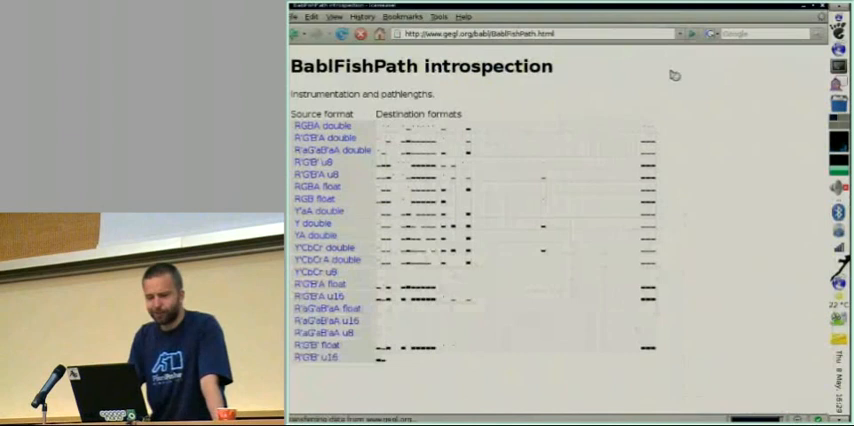
scroll(down, 3)
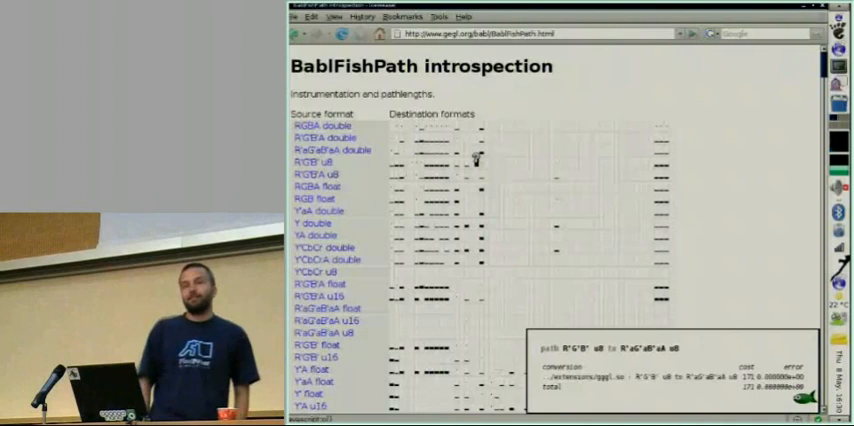
Show one conversion path's details, then scroll the matrix down to CIE Lab and CMYK and back up.
click(315, 209)
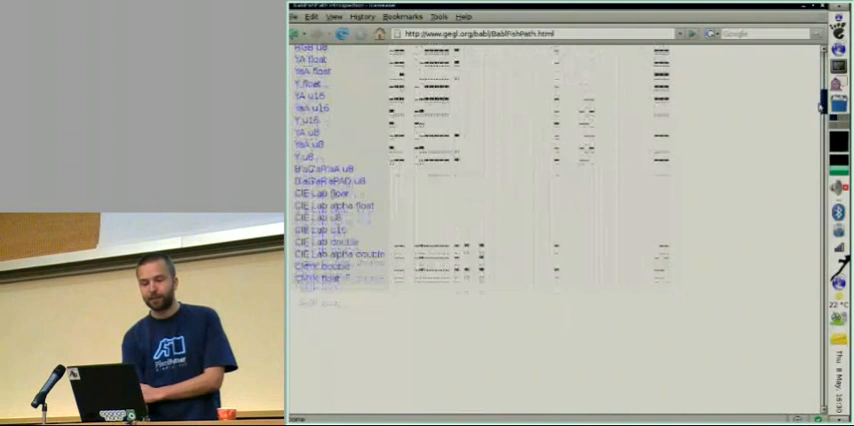
scroll(down, 3)
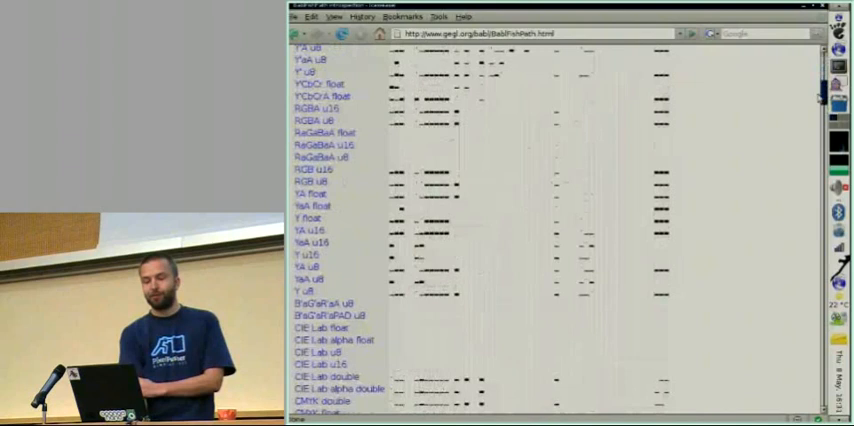
scroll(down, 3)
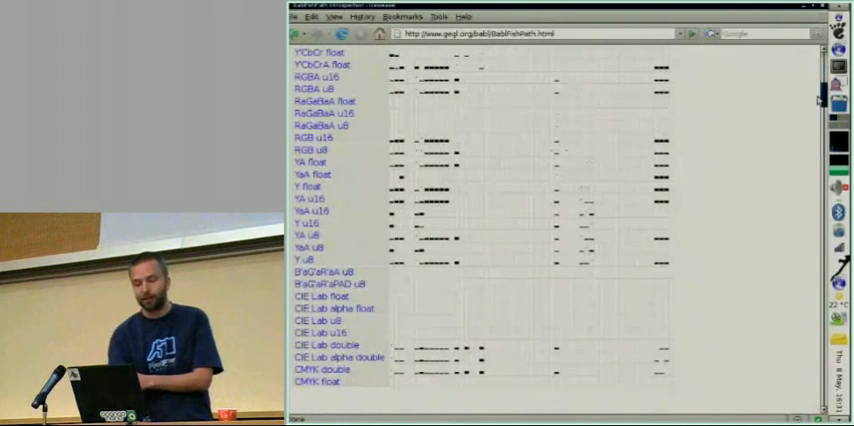
scroll(up, 3)
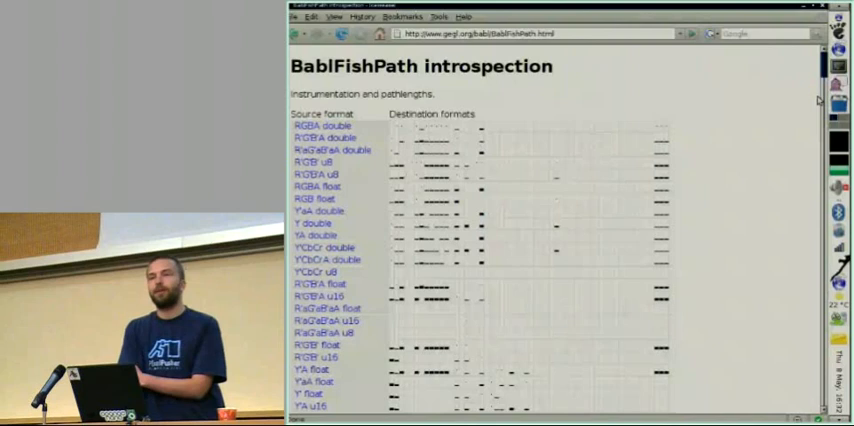
mouse_move(520, 197)
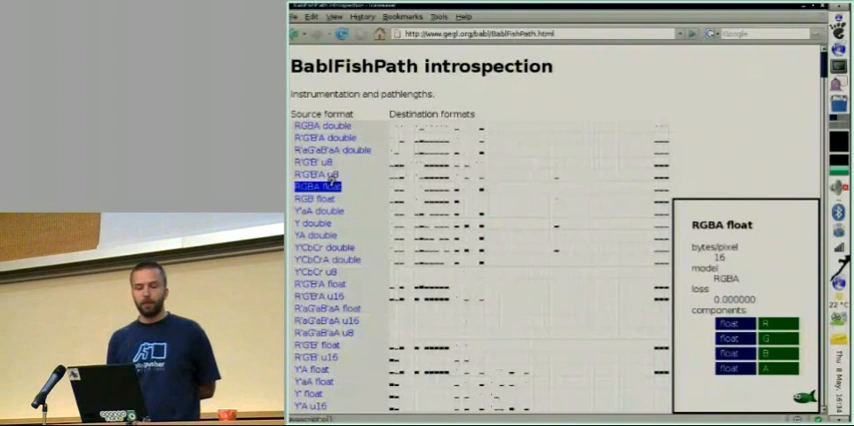
Scroll to the RaGaBaA u16 row and show its format panel: 8 bytes/pixel, loss 0.002153, four u16 components.
scroll(down, 3)
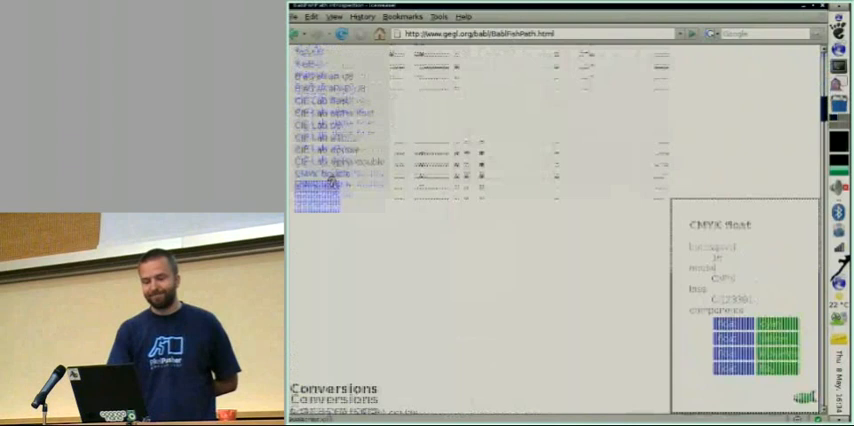
scroll(down, 3)
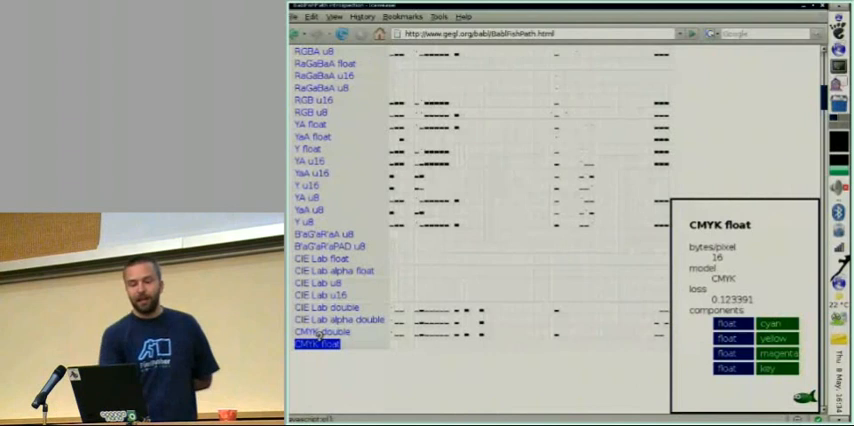
click(322, 75)
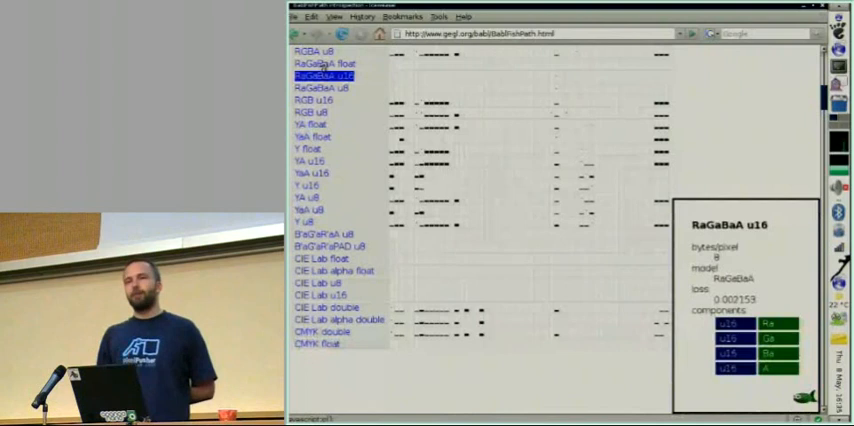